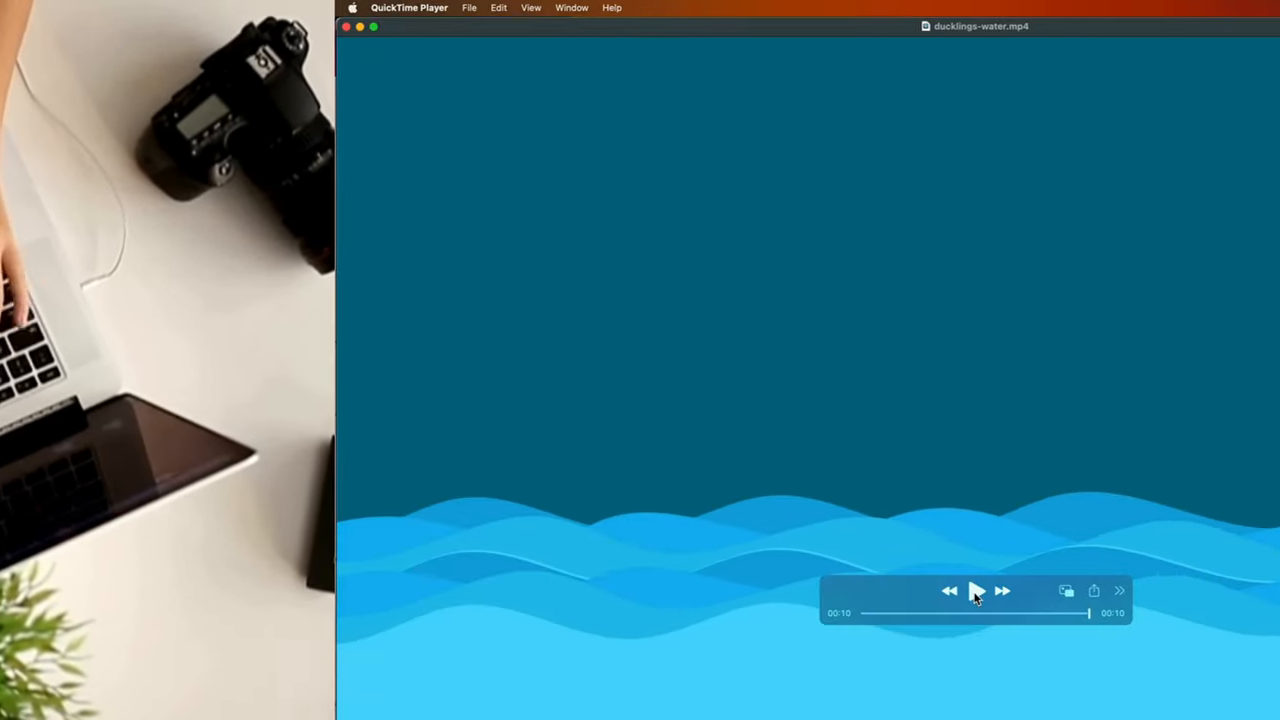
# Queue the water composition via Composition > Add to Render Queue
pyautogui.click(975, 591)
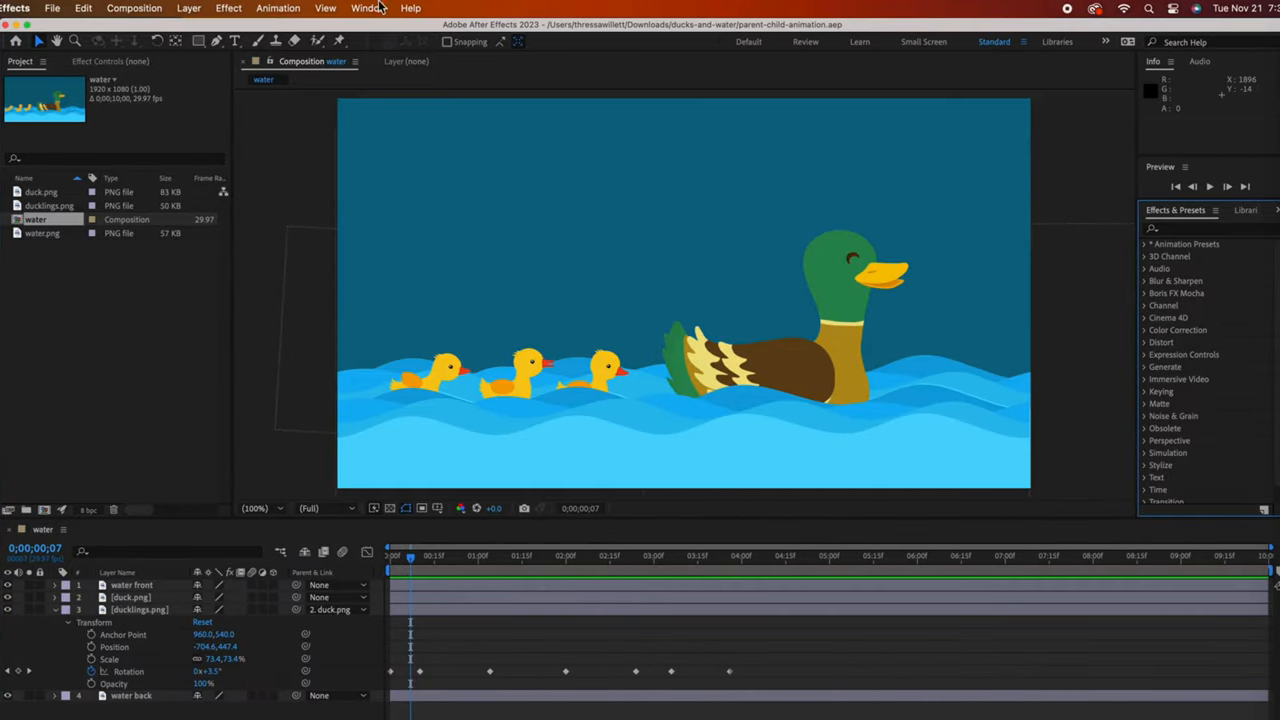
pyautogui.click(134, 8)
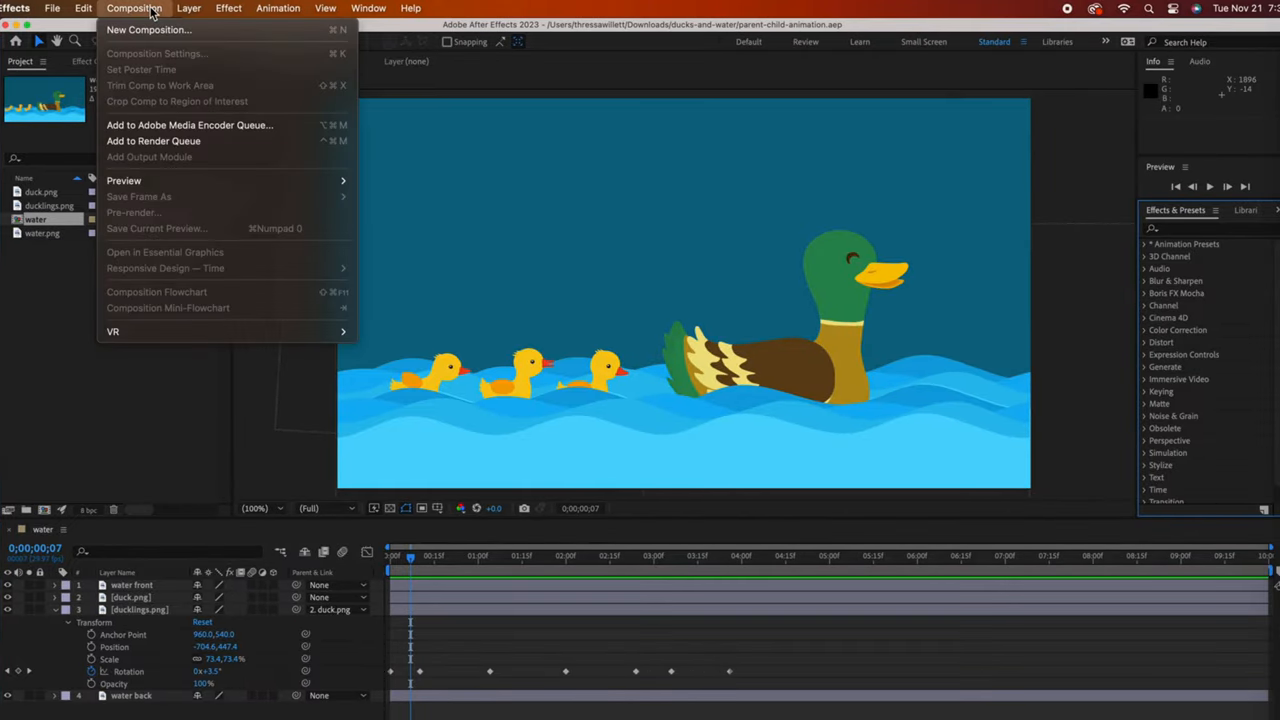
pyautogui.moveTo(240, 141)
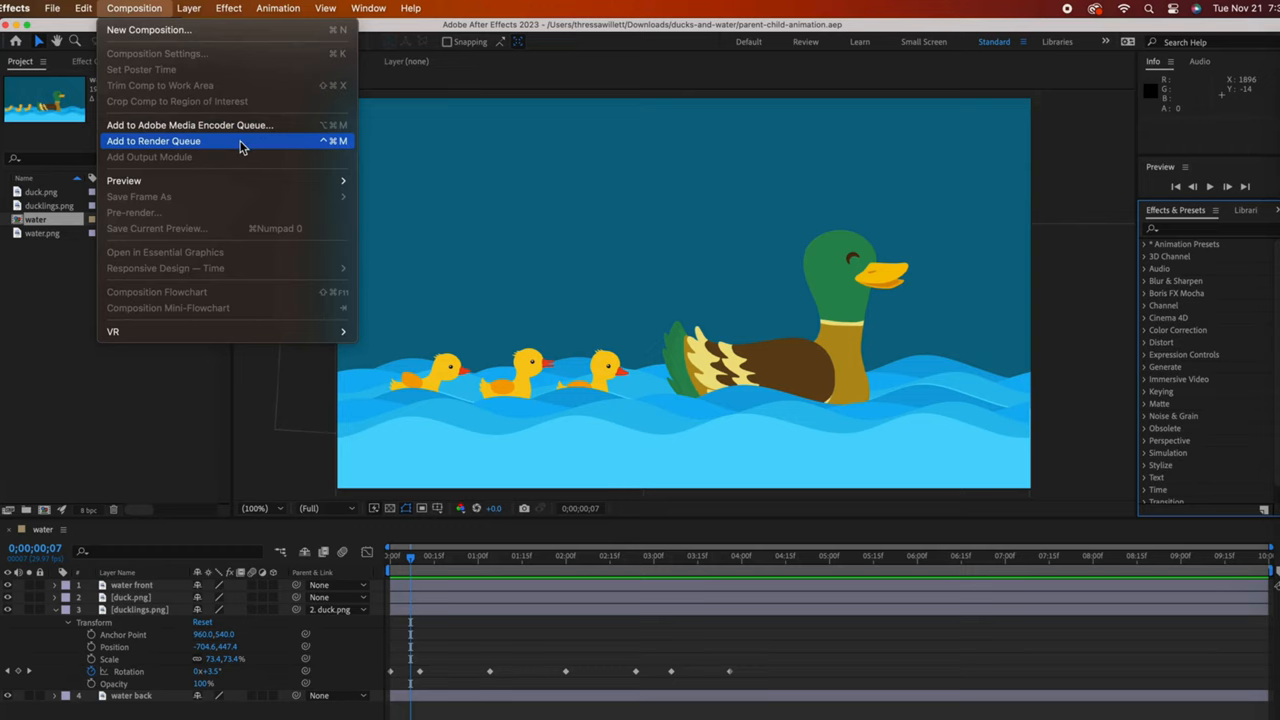
pyautogui.click(153, 140)
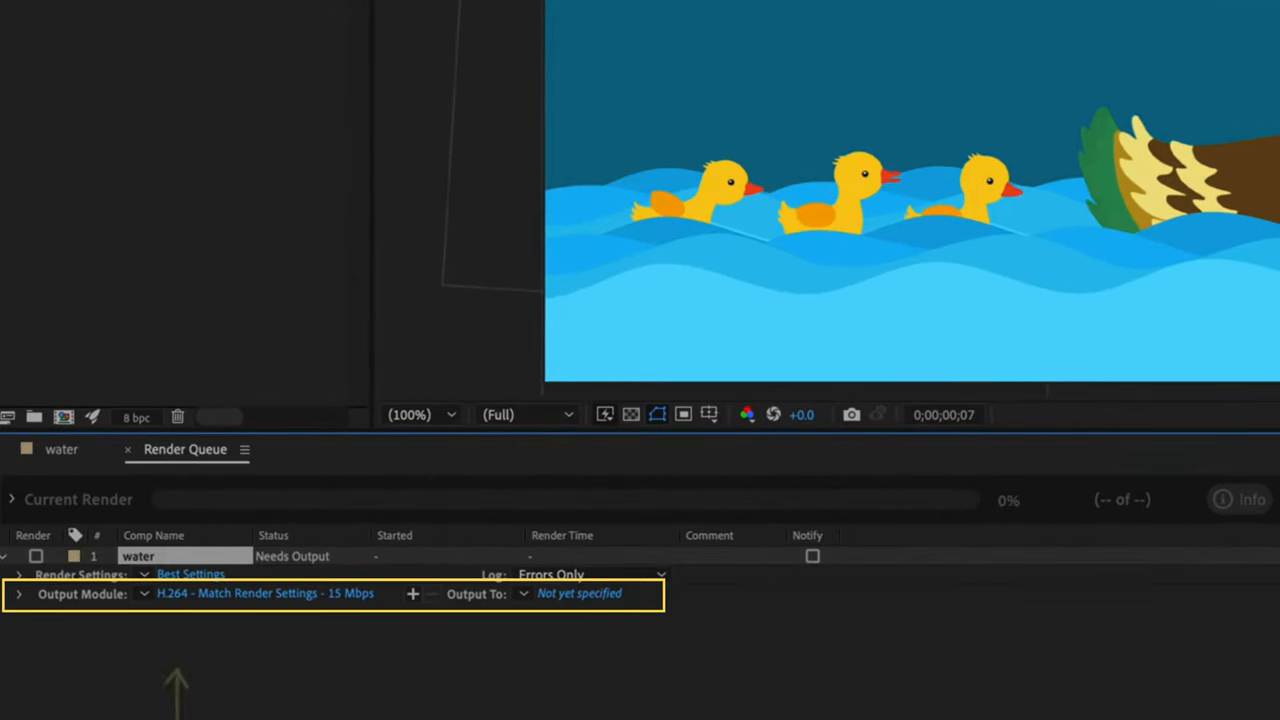
pyautogui.moveTo(225, 715)
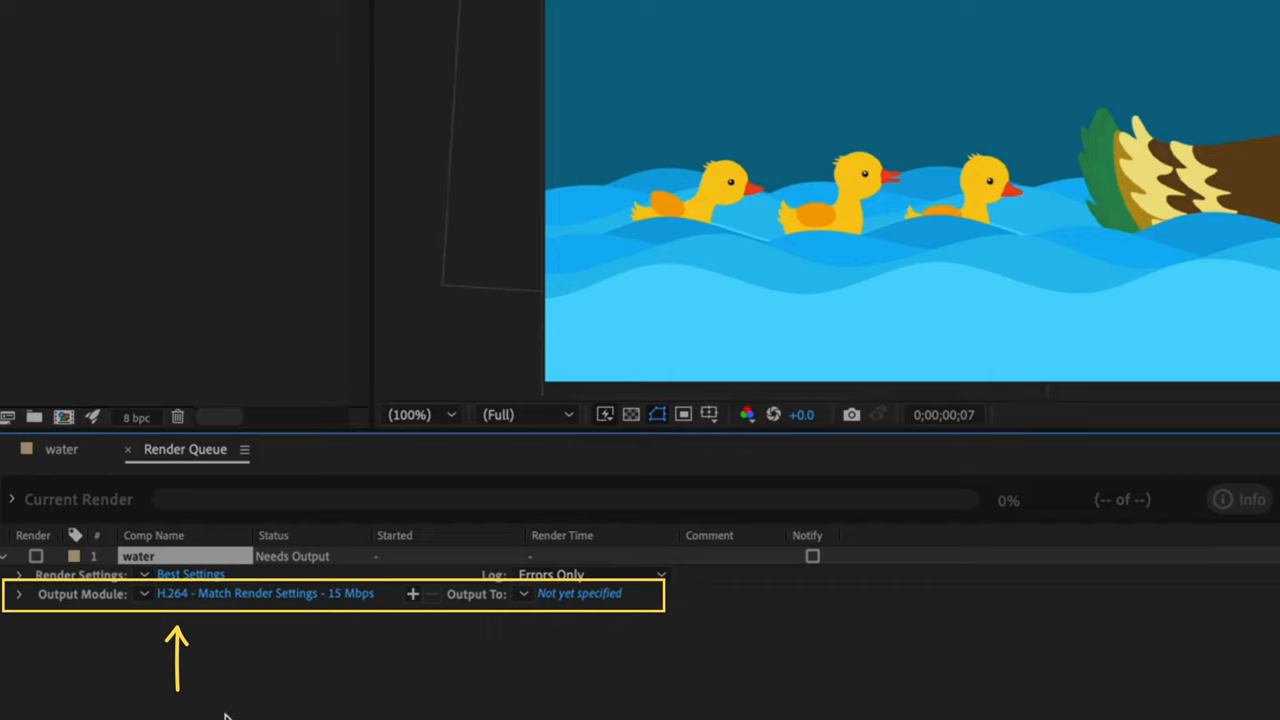
pyautogui.moveTo(503, 627)
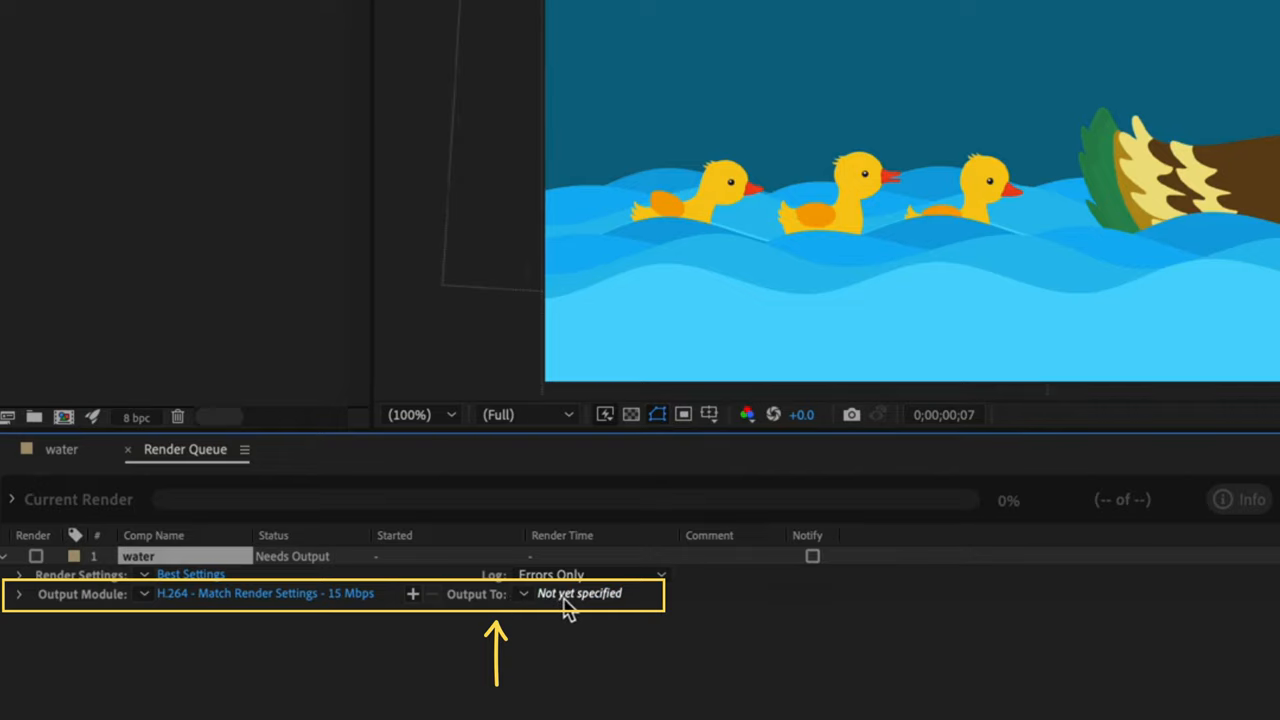
# Open the Output To save dialog for the queued water render
pyautogui.click(580, 593)
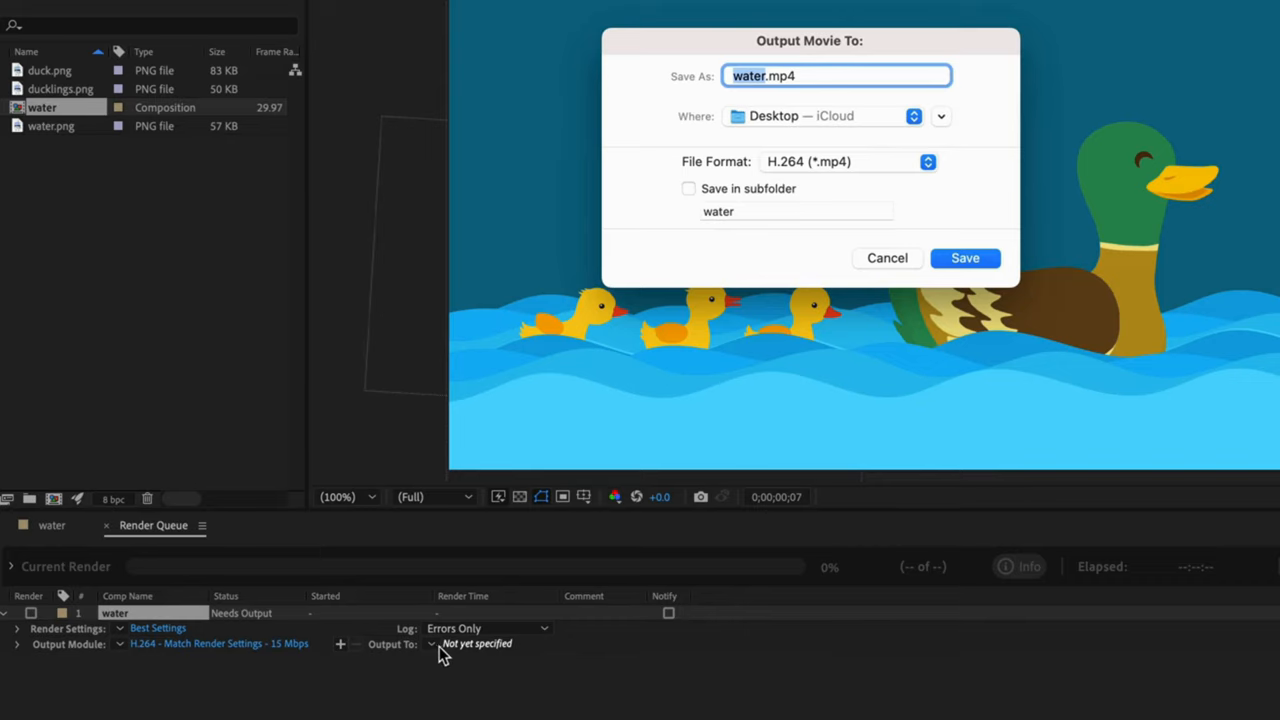
# Save the render output as ducklings-water.mp4 on the Desktop
pyautogui.click(964, 257)
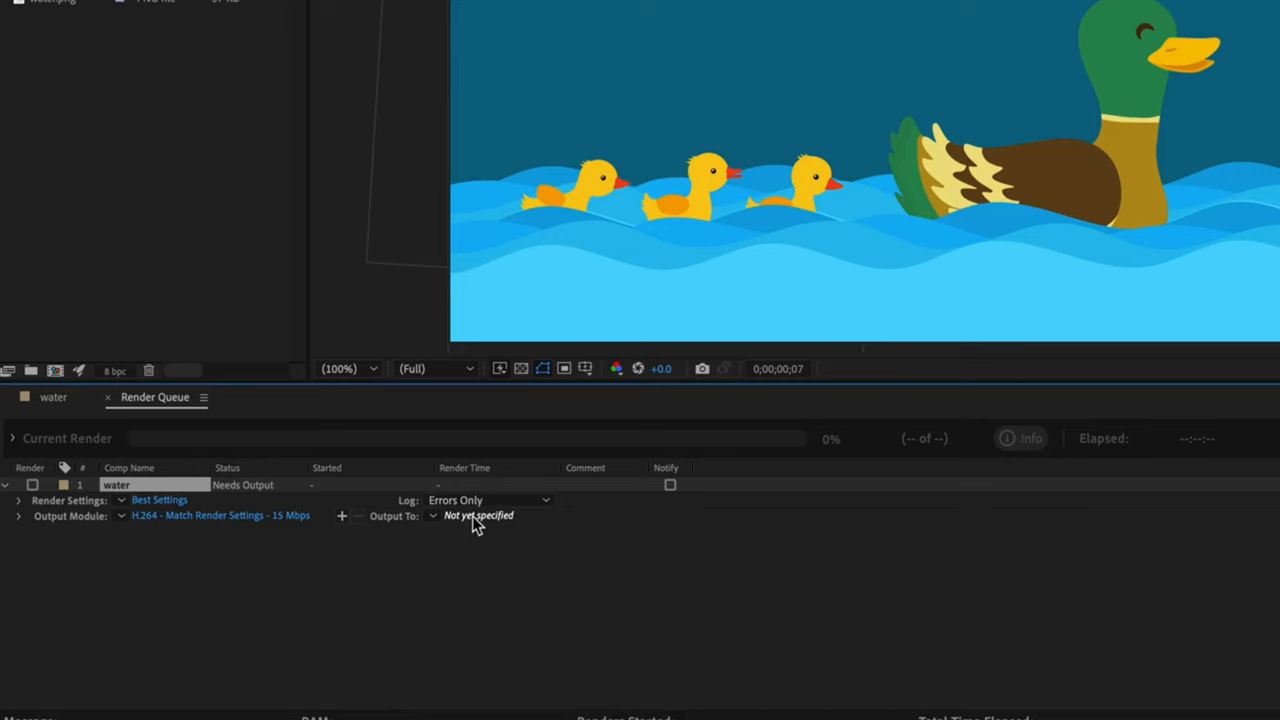
pyautogui.click(478, 515)
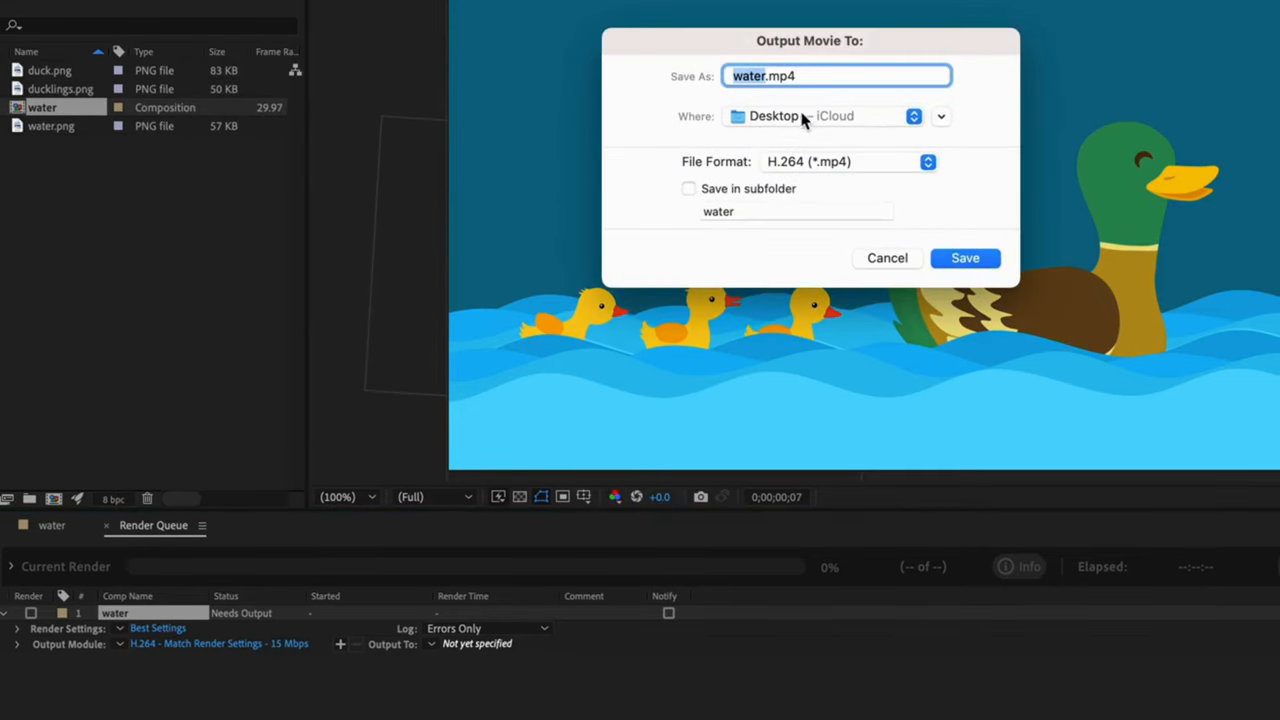
pyautogui.moveTo(963, 125)
pyautogui.write('ducklings')
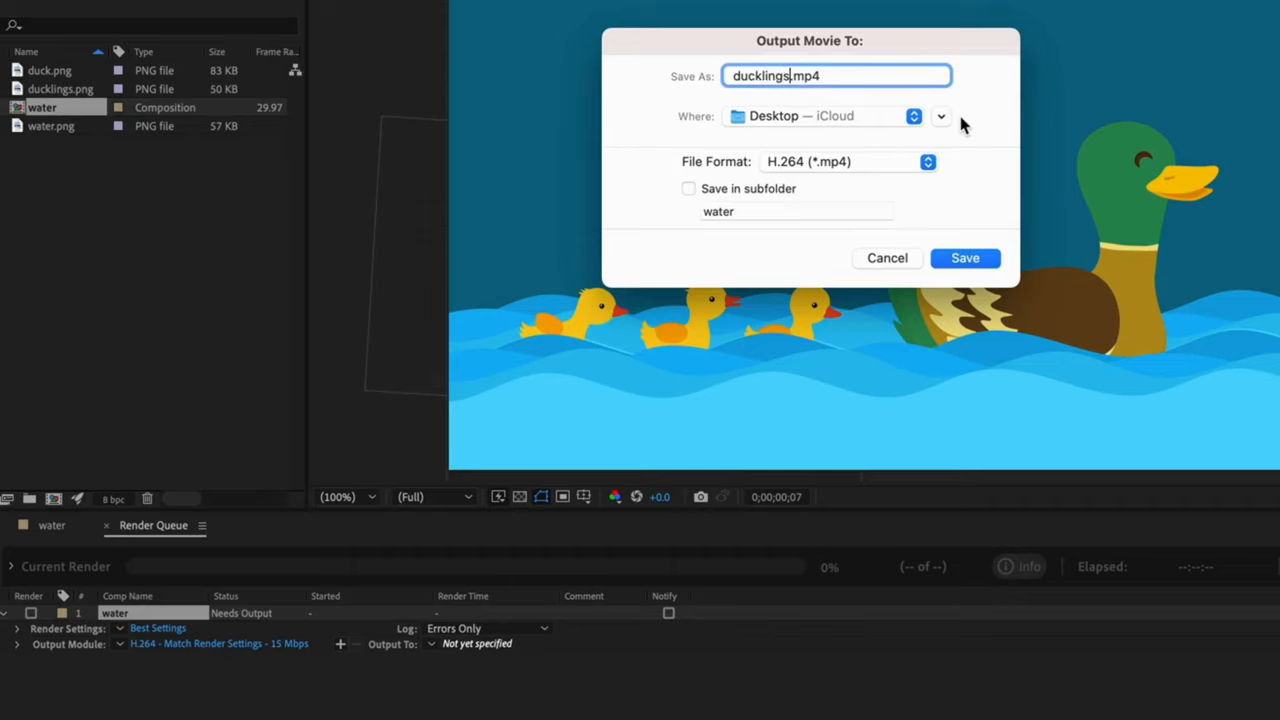
pyautogui.write('-water')
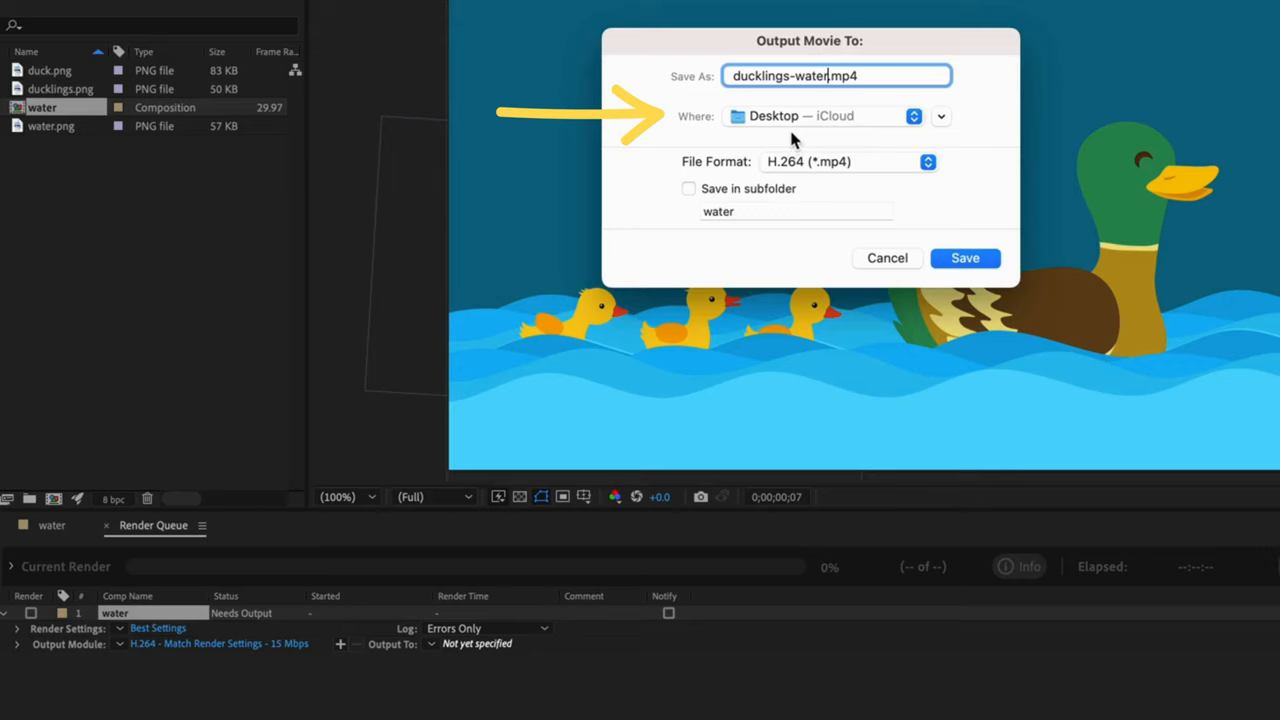
pyautogui.moveTo(656, 221)
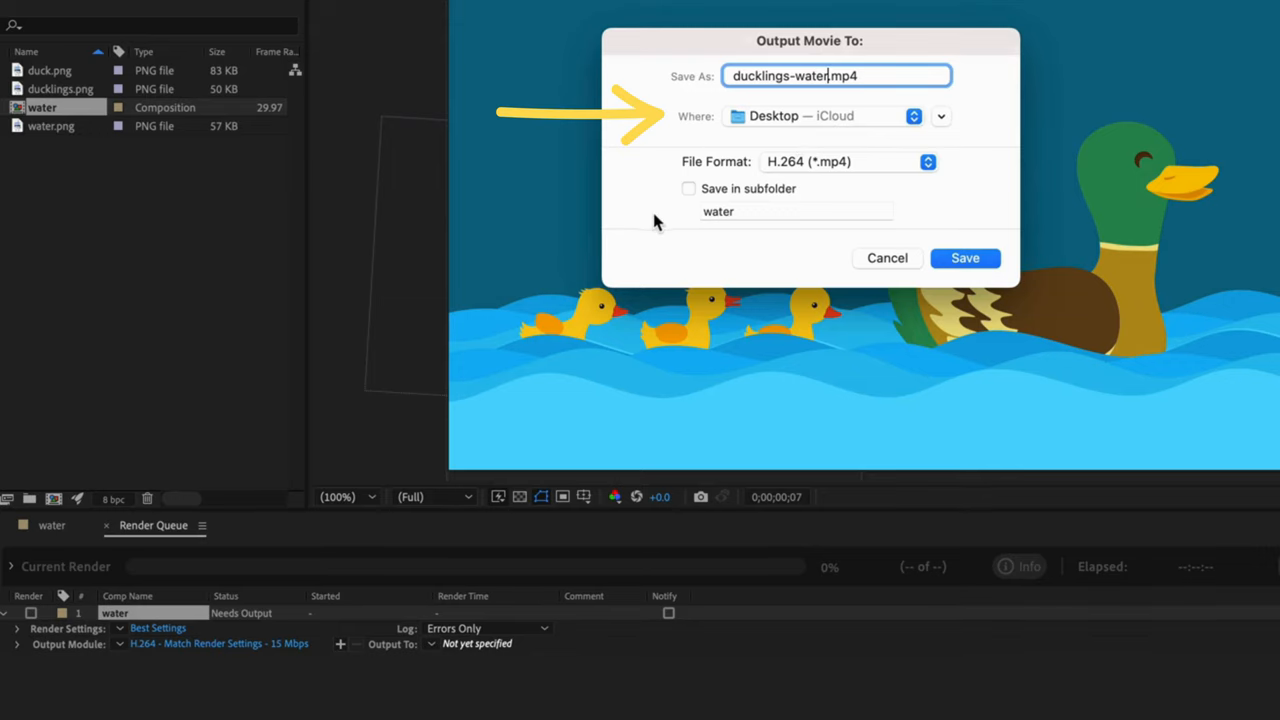
pyautogui.click(964, 258)
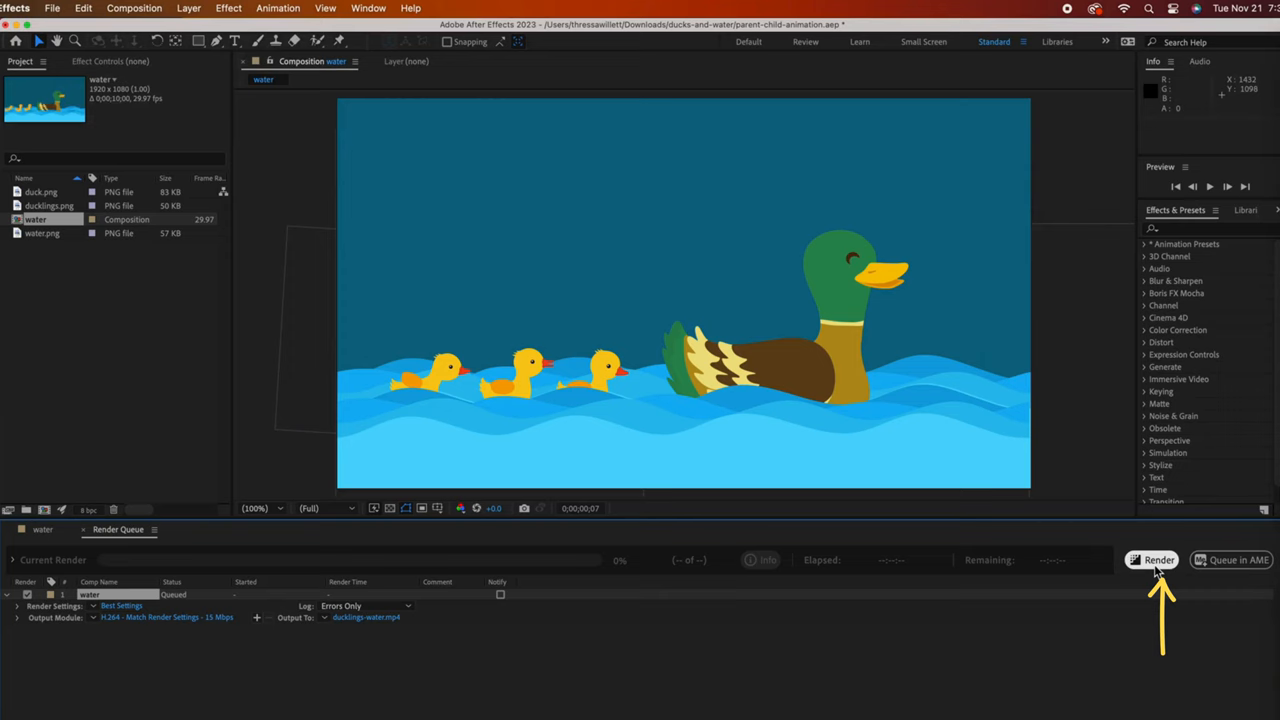
# Render the water comp, then open ducklings-water.mp4 from the Desktop in Finder
pyautogui.click(1157, 559)
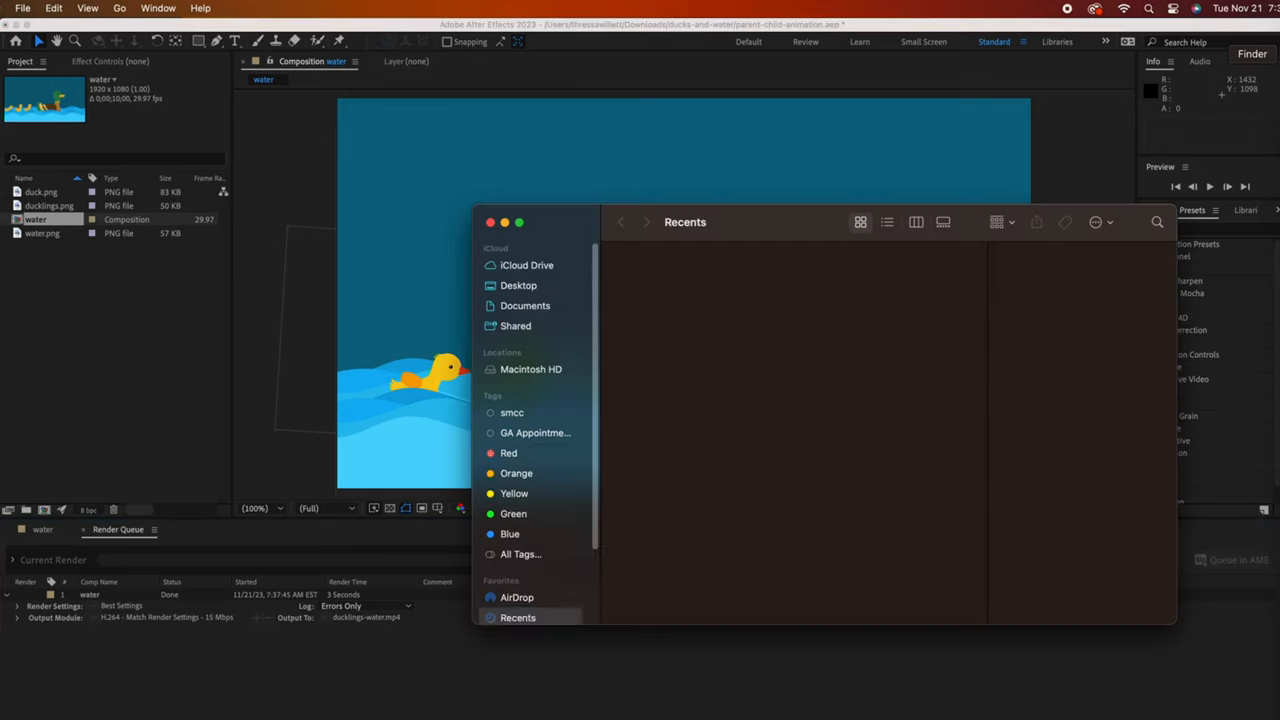
pyautogui.click(518, 285)
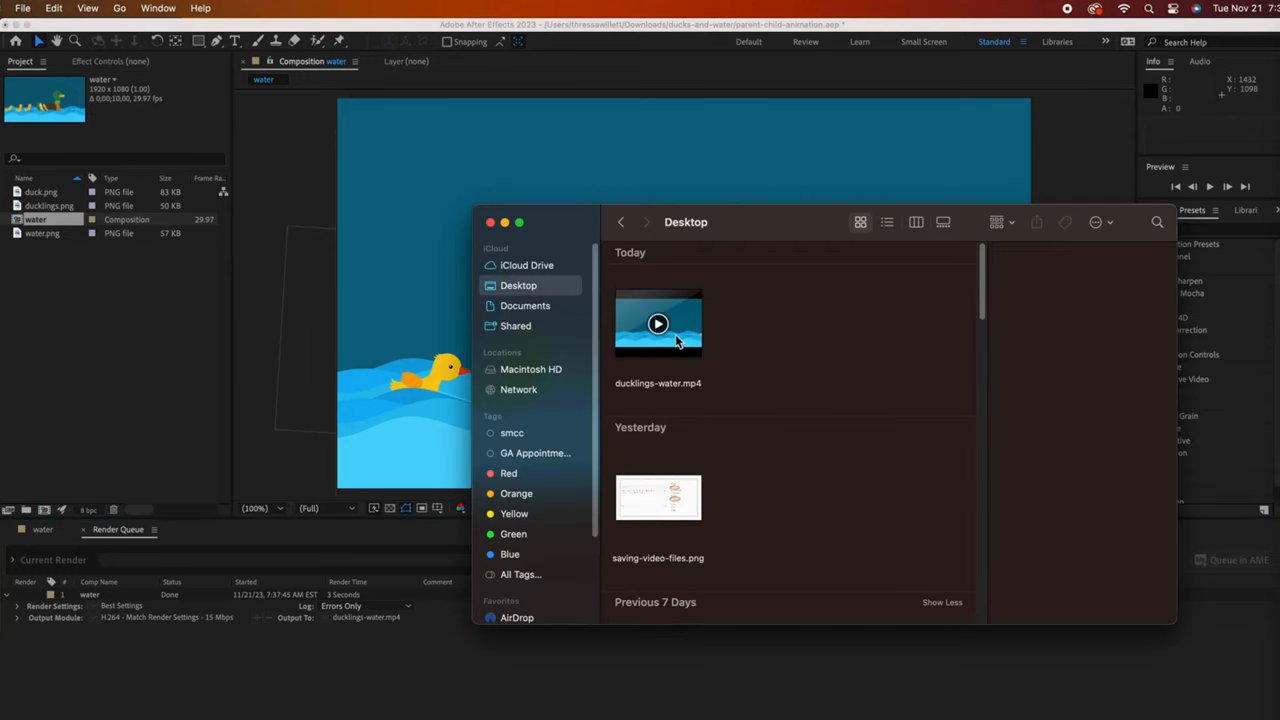
pyautogui.doubleClick(658, 323)
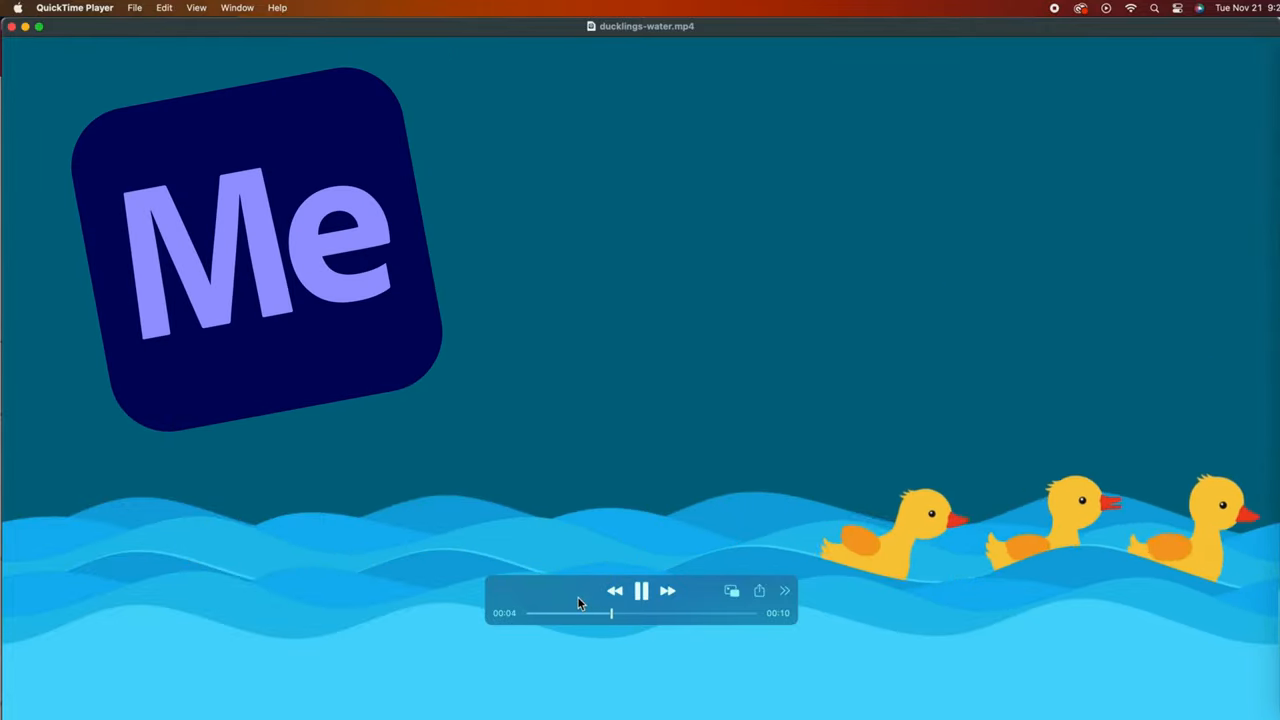
# Play ducklings-water.mp4 in QuickTime Player and replay it from the start
pyautogui.click(641, 590)
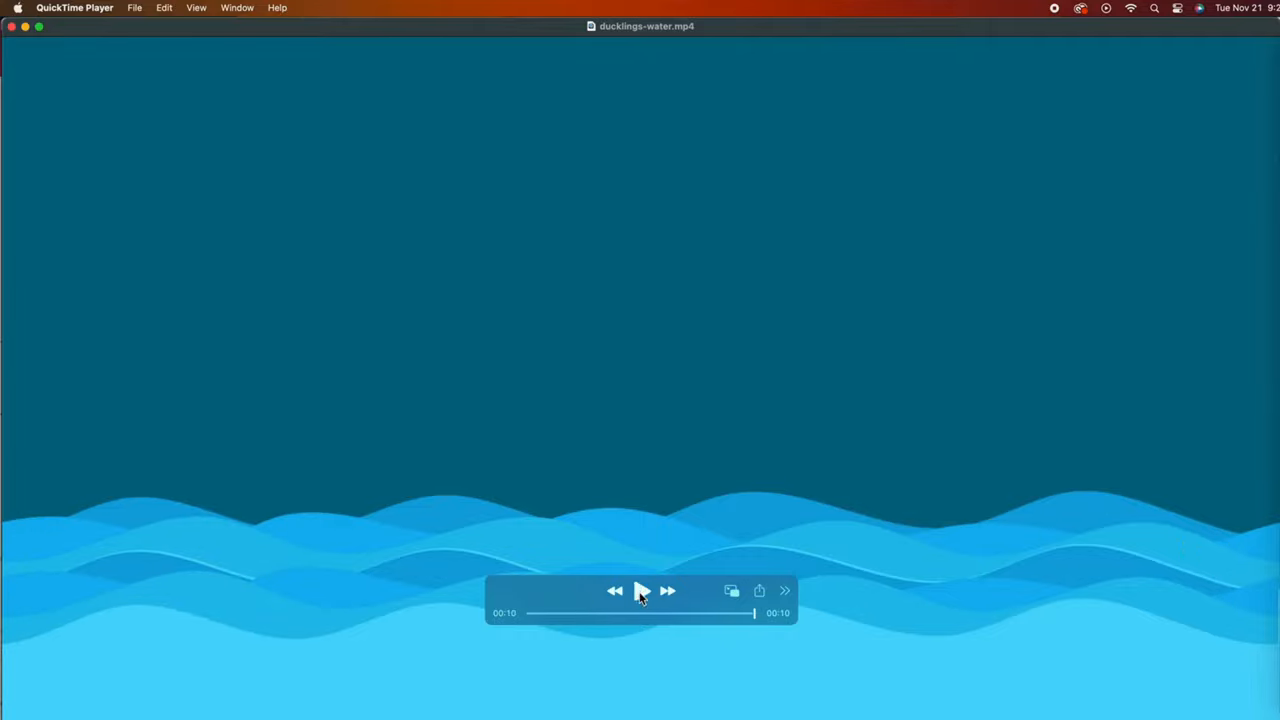
pyautogui.click(641, 590)
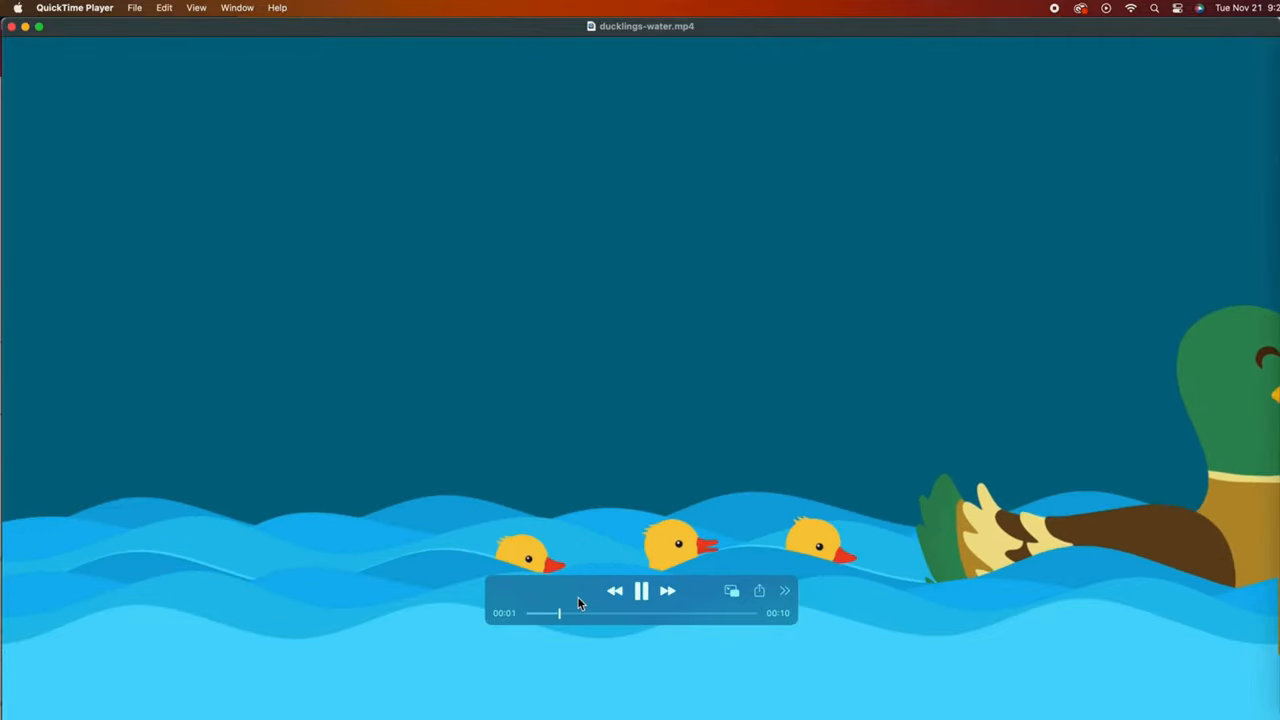